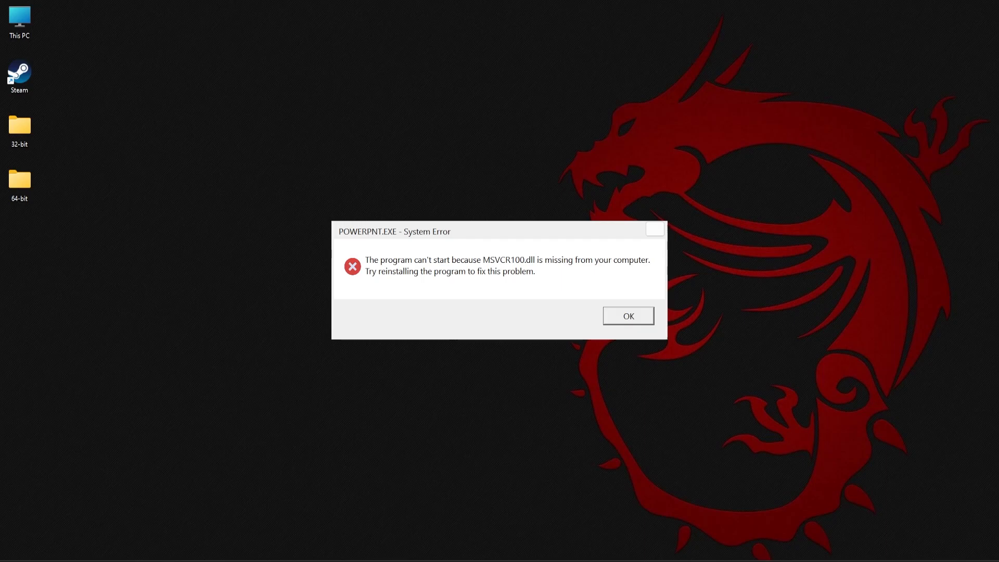
# - Dismiss the POWERPNT.EXE error about MSVCR100.dll missing from the computer
pyautogui.click(628, 315)
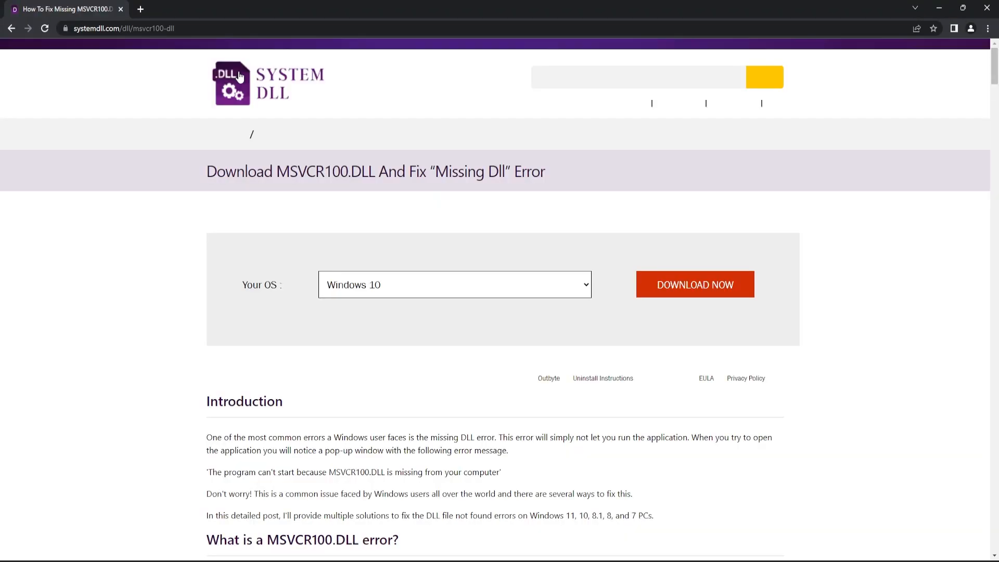
# - Download the 32-bit and 64-bit MSVCR100.DLL 10.0.40219.473 zips into the matching desktop folders
pyautogui.scroll(-3)
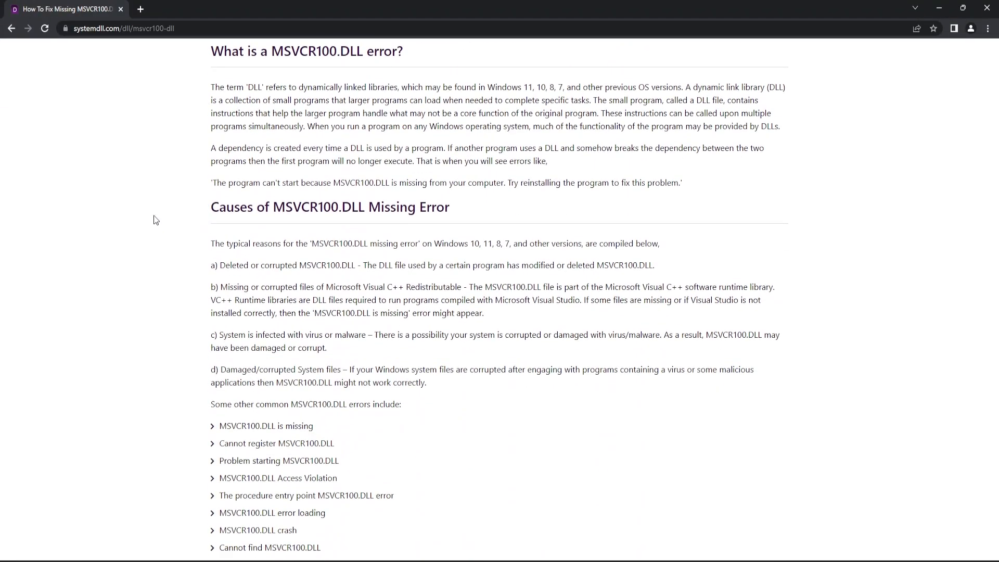
pyautogui.scroll(-3)
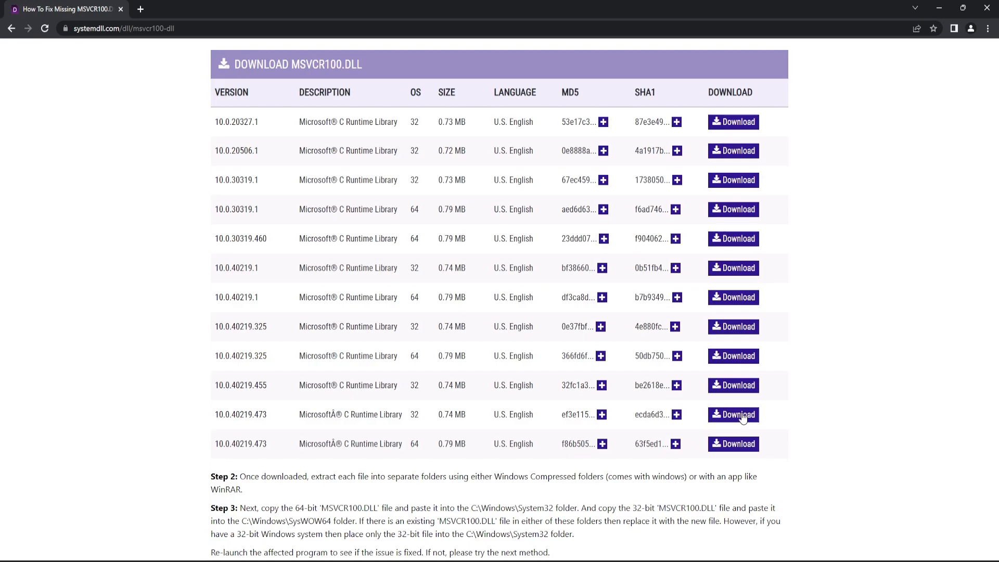
pyautogui.click(733, 414)
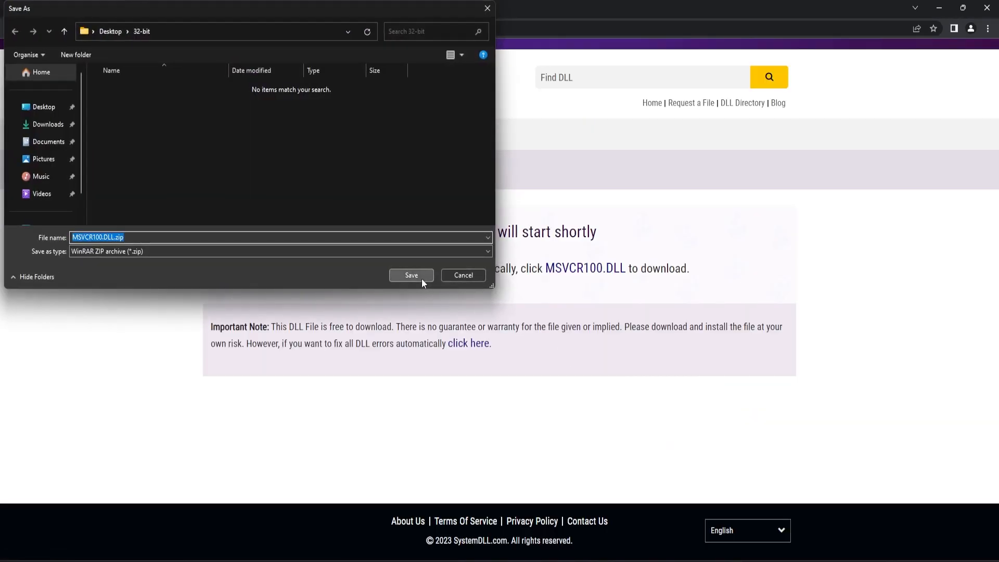
pyautogui.click(411, 274)
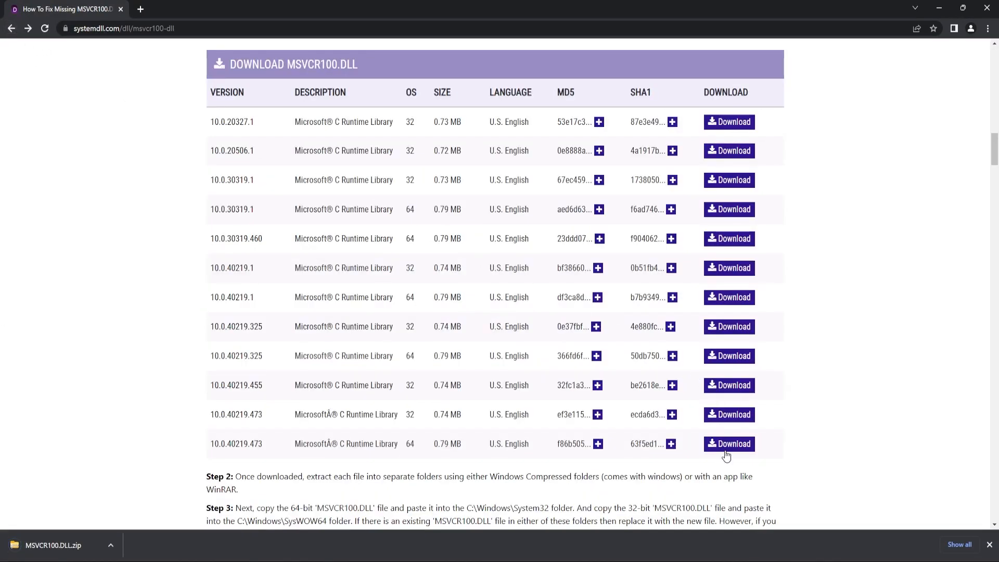
pyautogui.click(729, 444)
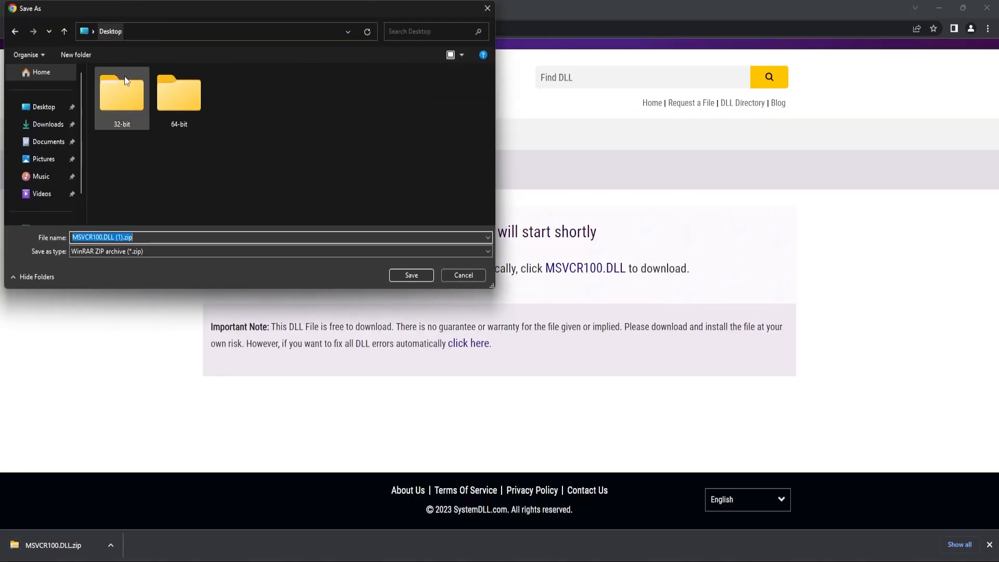
pyautogui.click(410, 275)
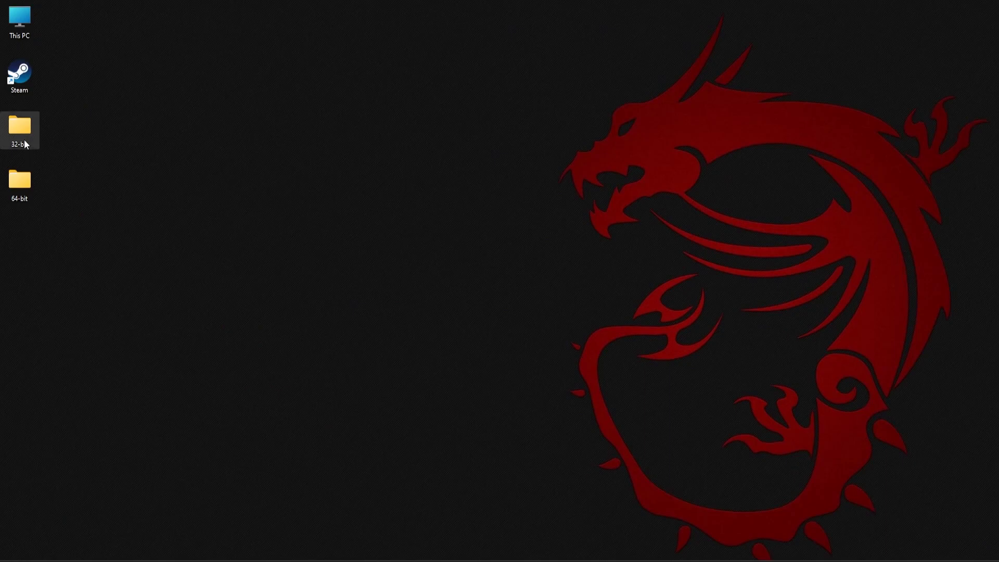
# - Extract msvcr100.dll from the 32-bit zip, then from the 64-bit zip
pyautogui.doubleClick(19, 125)
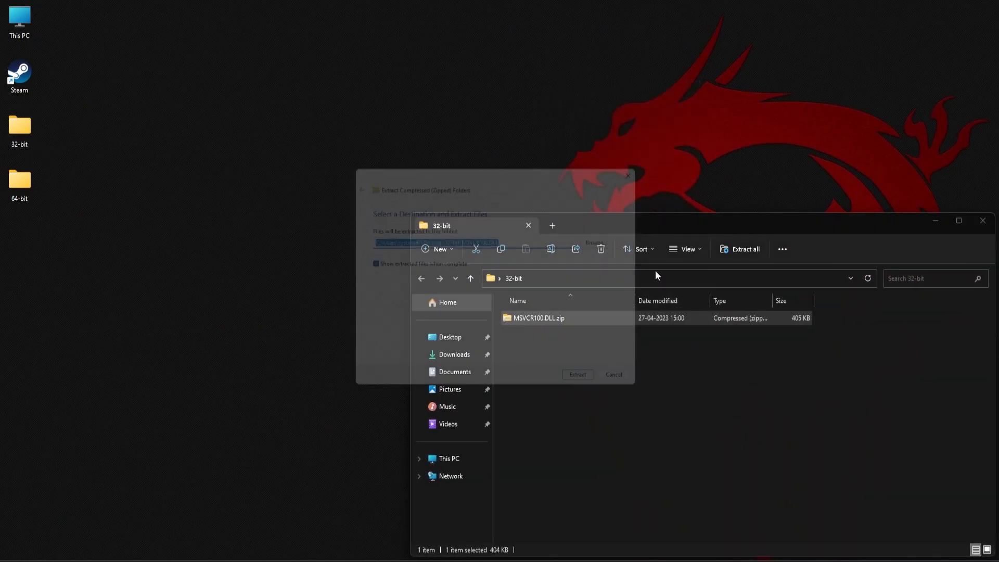
pyautogui.click(576, 374)
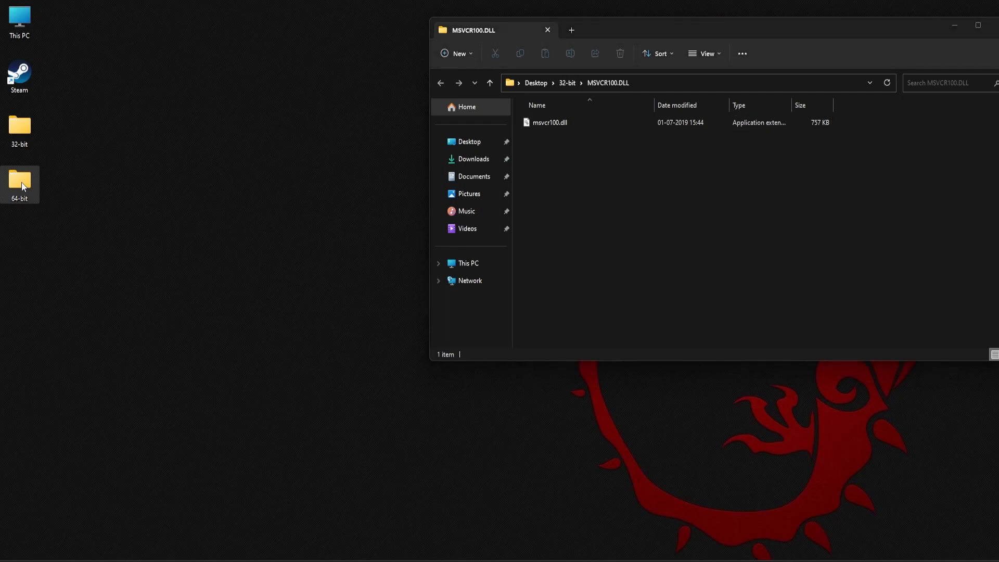
pyautogui.rightClick(128, 105)
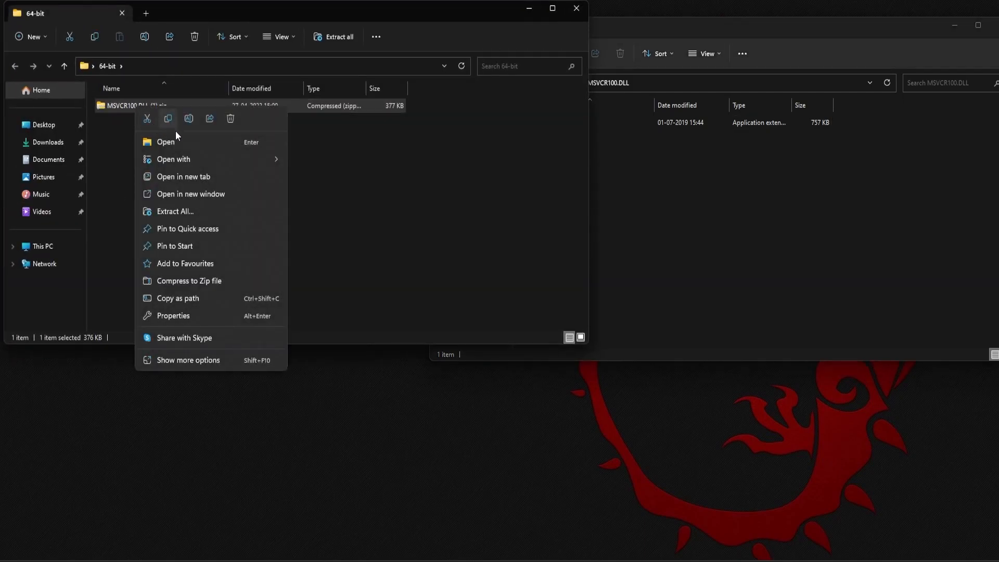
pyautogui.click(175, 211)
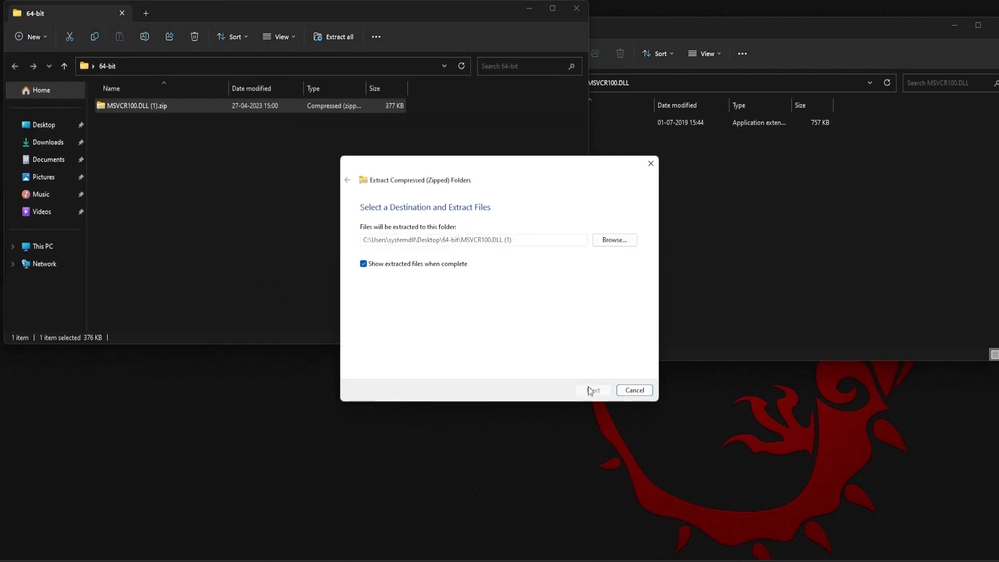
pyautogui.click(592, 390)
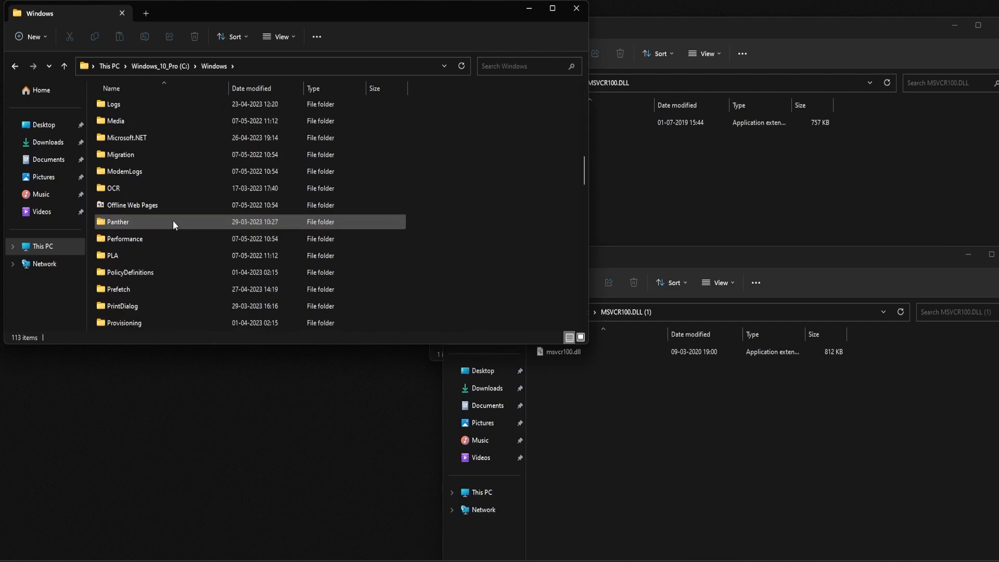
# - Paste the 32-bit msvcr100.dll into SysWOW64 with admin permission, then select the 64-bit one
pyautogui.scroll(-3)
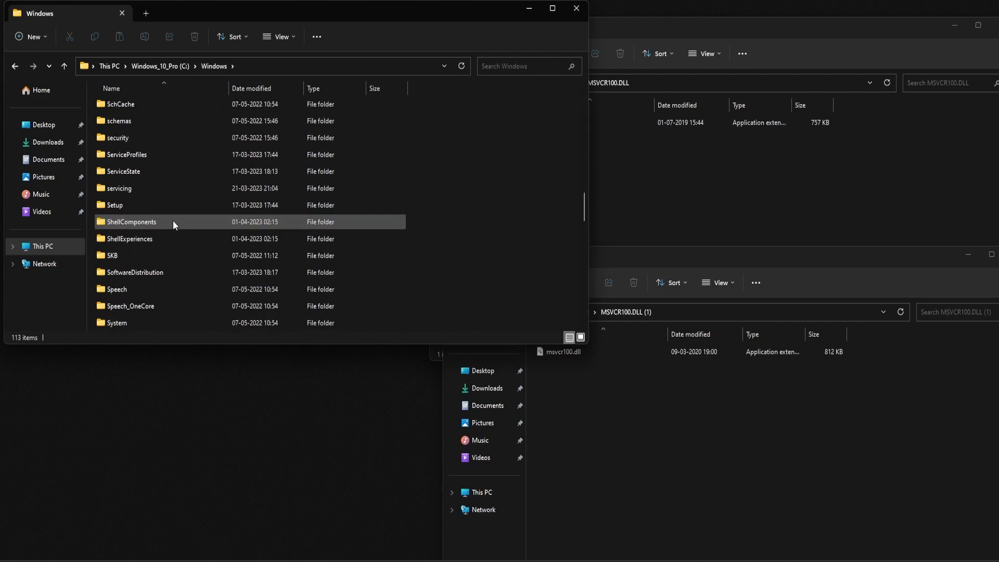
pyautogui.scroll(-3)
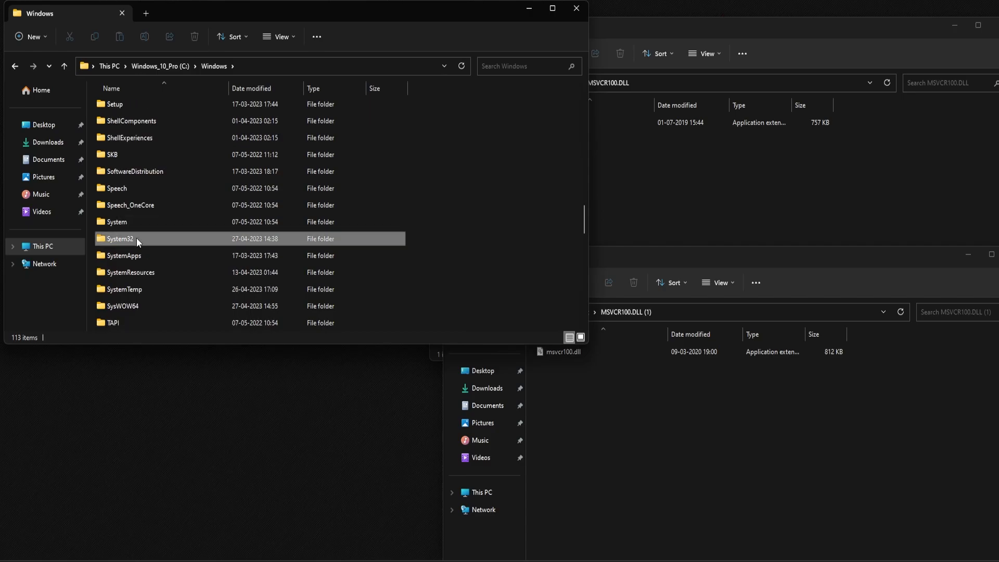
pyautogui.click(121, 306)
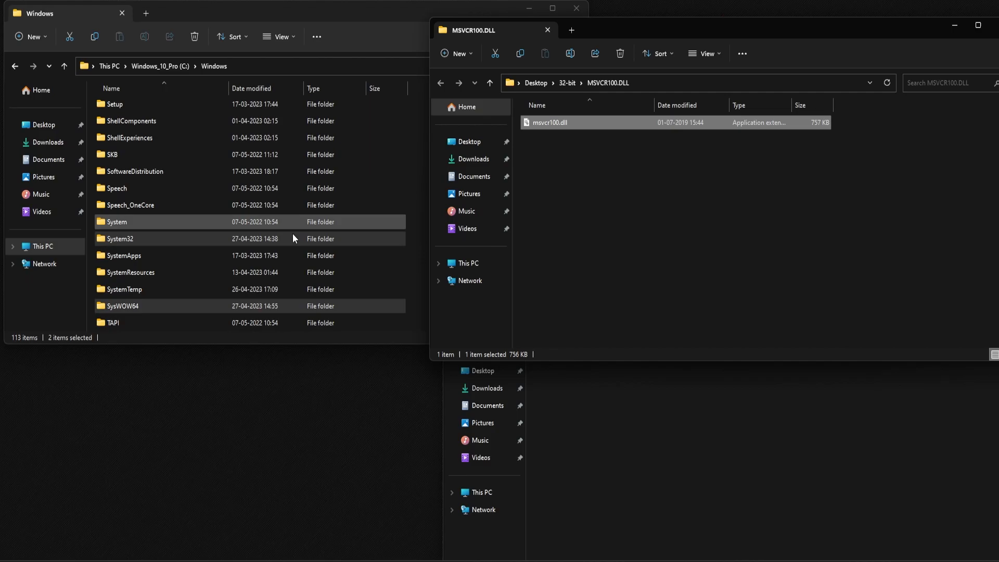
pyautogui.rightClick(121, 306)
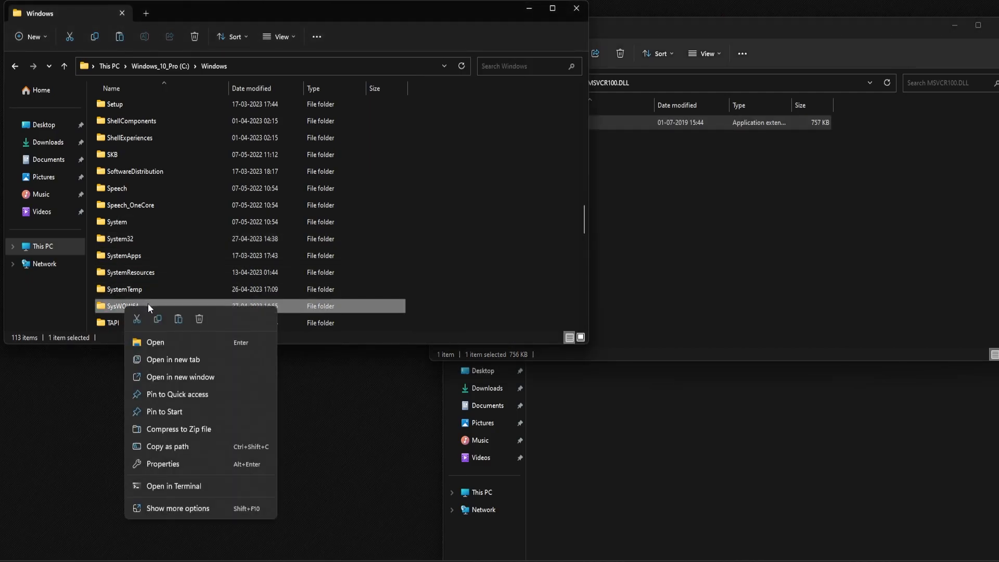
pyautogui.moveTo(153, 309)
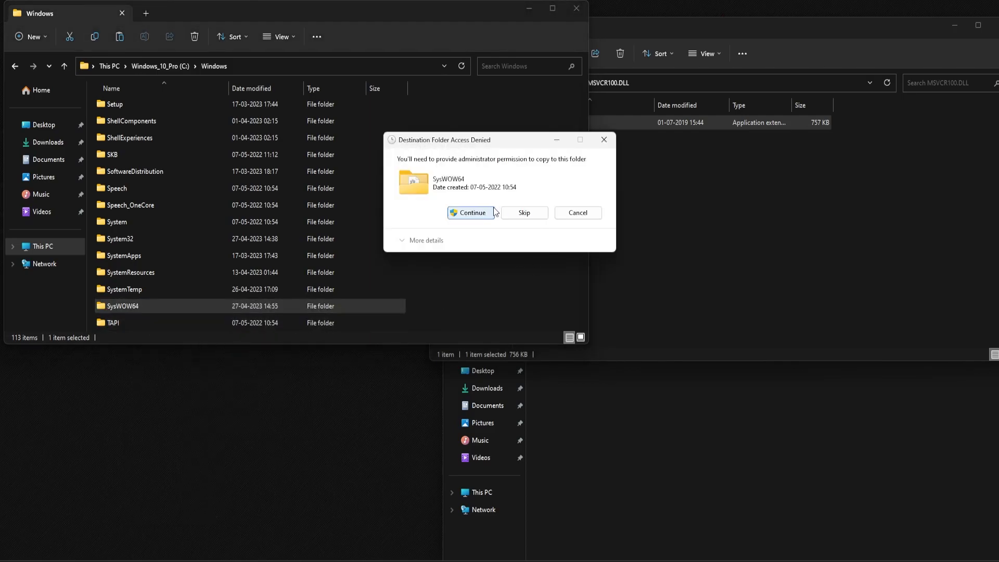
pyautogui.click(468, 213)
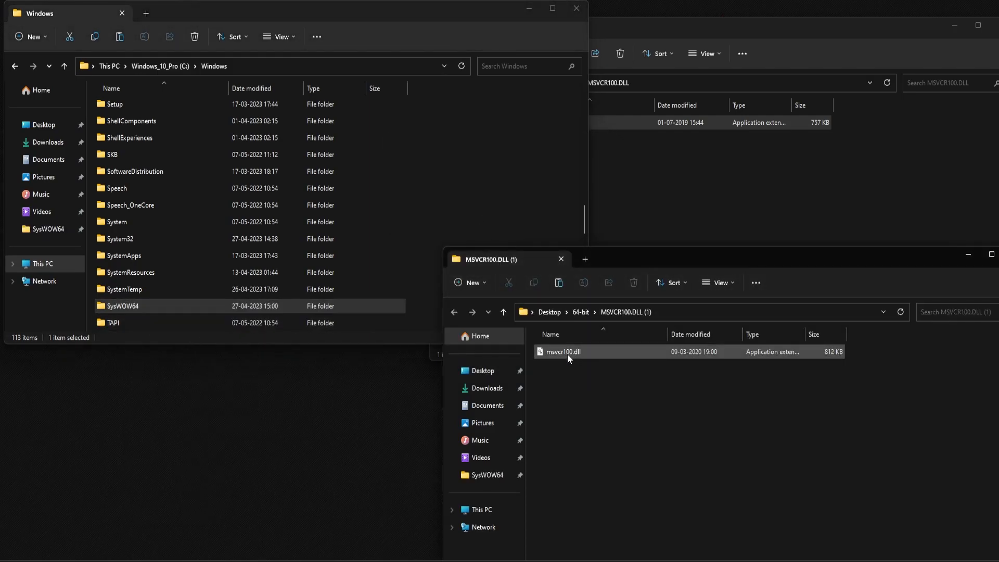
pyautogui.click(130, 240)
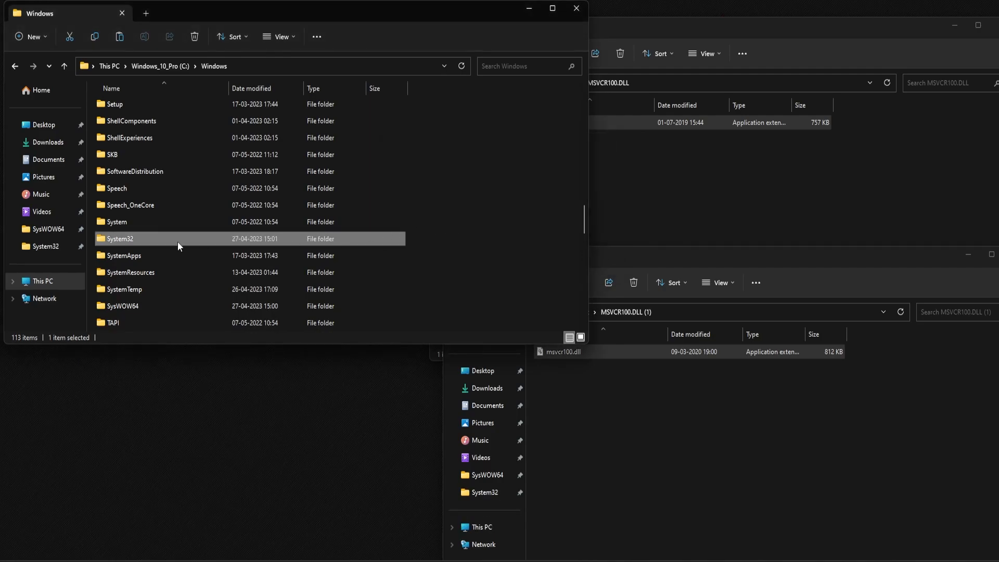
pyautogui.moveTo(475, 245)
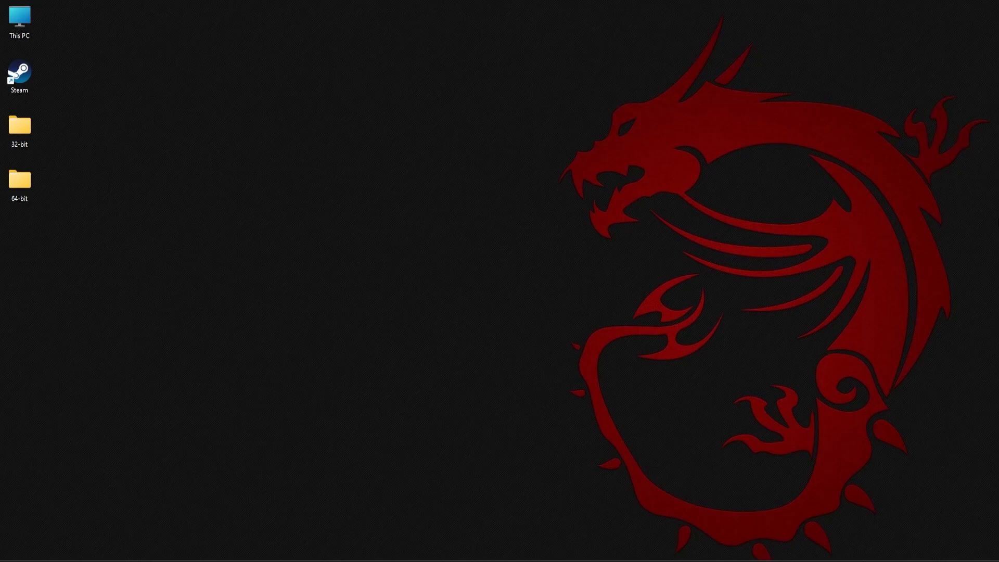
pyautogui.moveTo(808, 406)
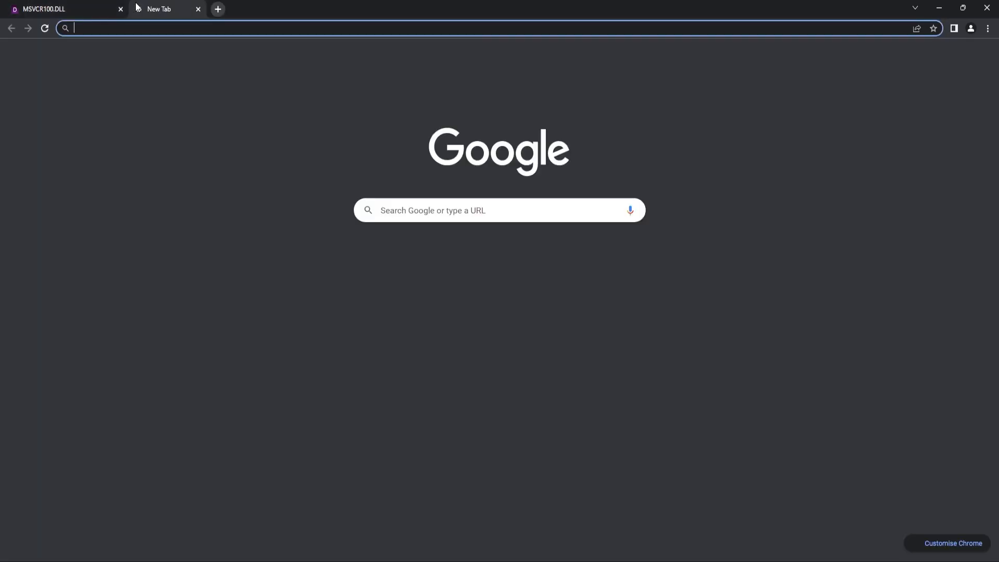
# - Download vcredist_x86.exe and vcredist_x64.exe from the Visual C++ 2010 page (id 26999) into Downloads
pyautogui.write('microsoft.com/en-us/download/details.aspx?id=26999')
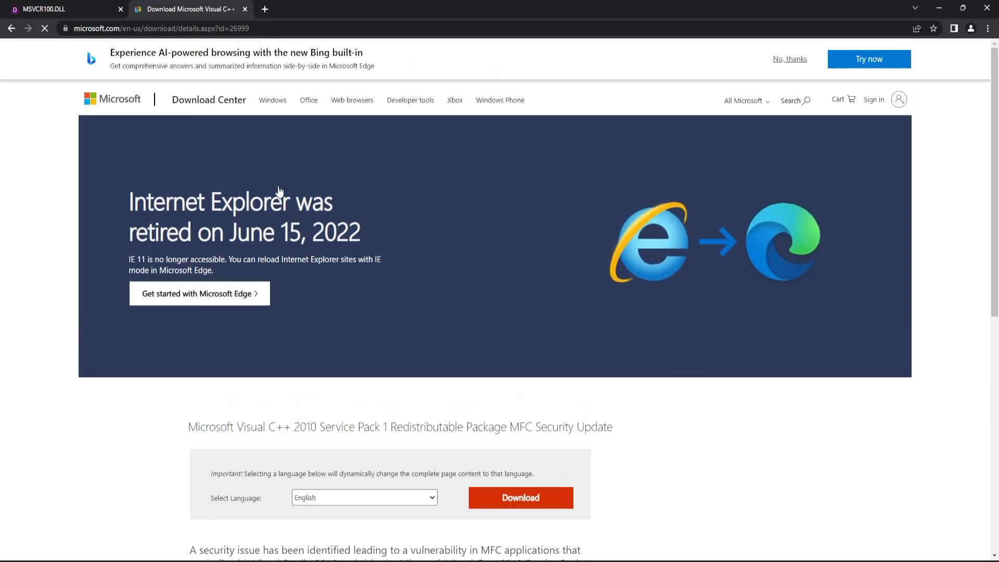
pyautogui.scroll(-3)
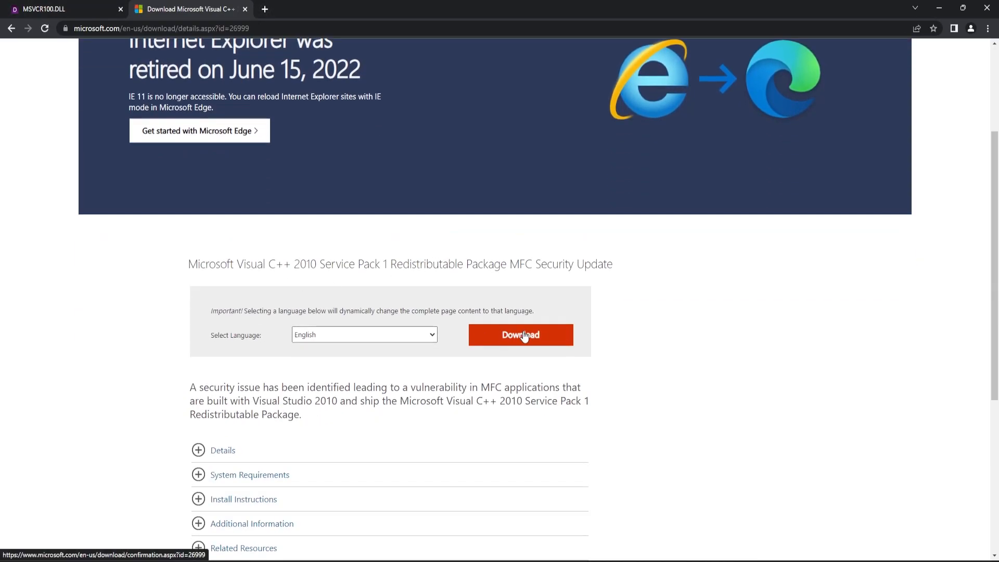
pyautogui.click(519, 334)
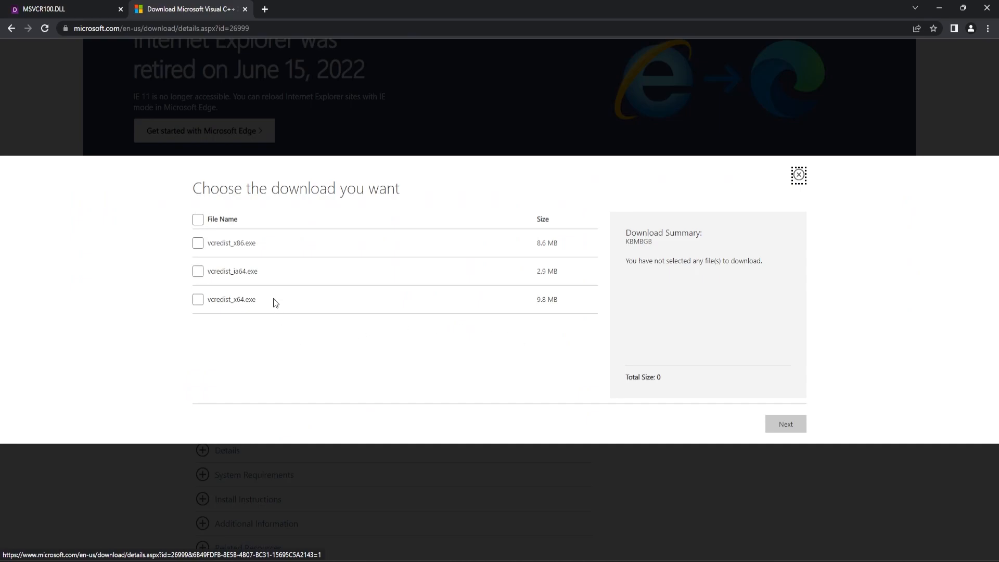
pyautogui.click(198, 243)
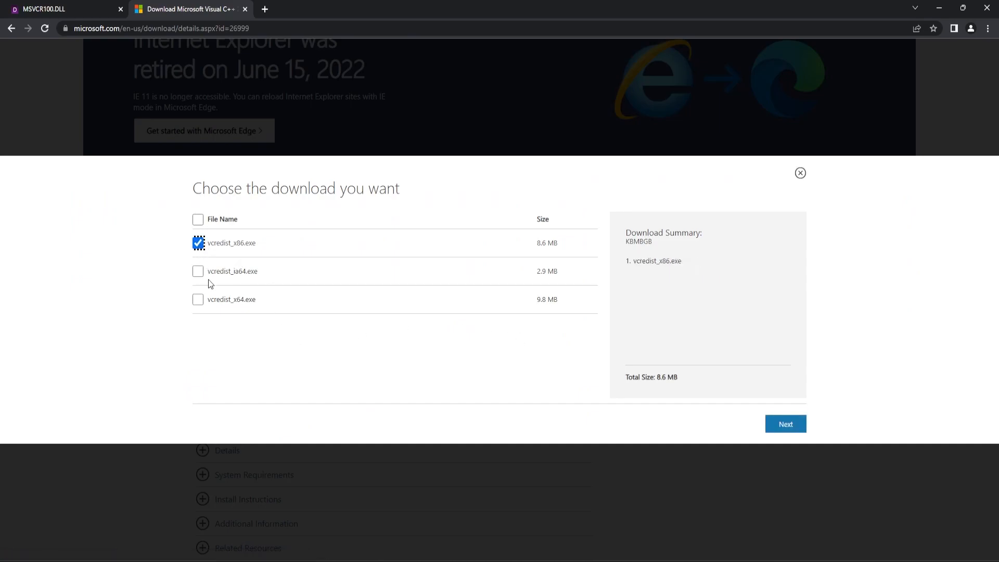
pyautogui.click(198, 299)
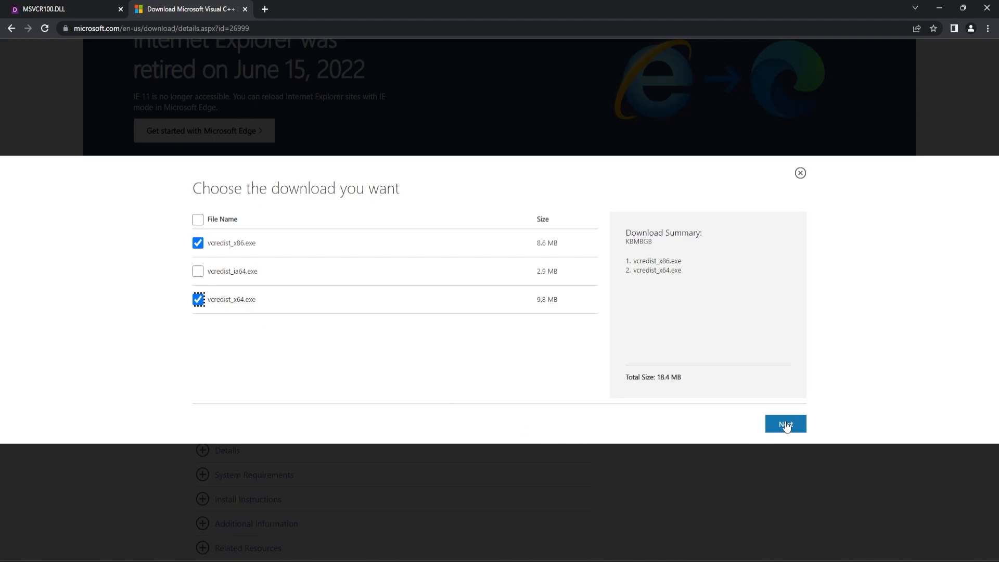
pyautogui.click(785, 423)
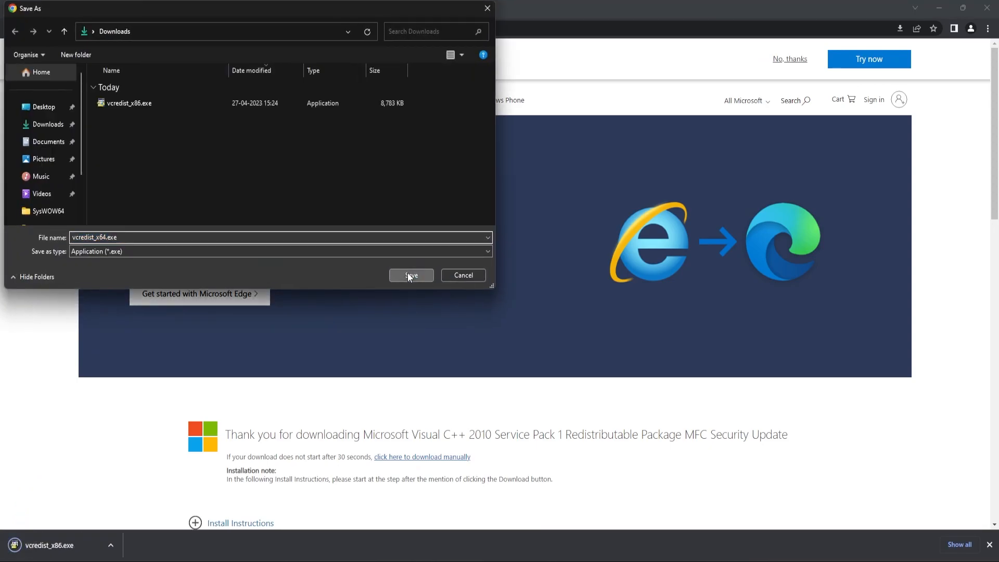
pyautogui.click(410, 274)
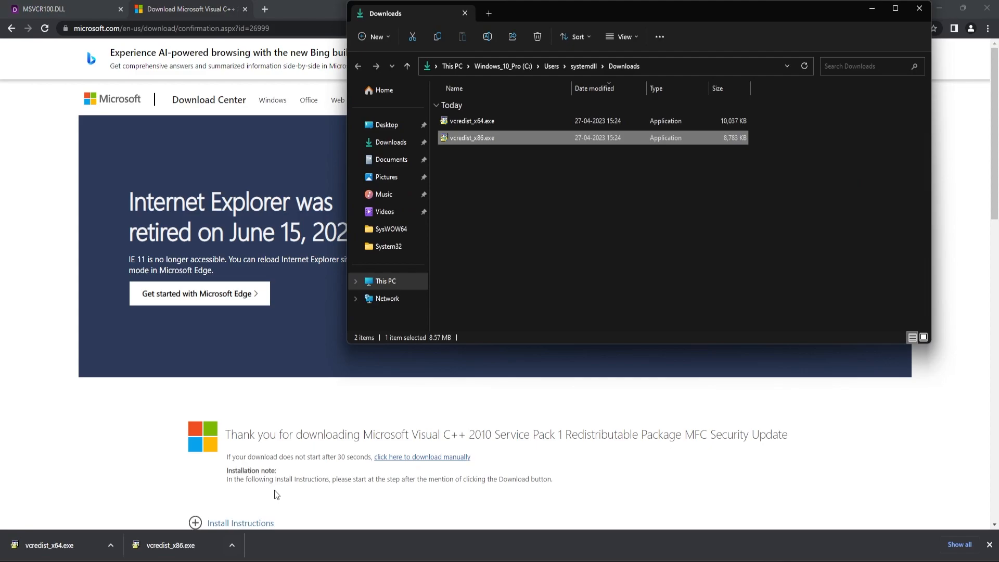
# - Run vcredist_x64.exe as administrator and complete the Repair of the x64 redistributable
pyautogui.click(472, 120)
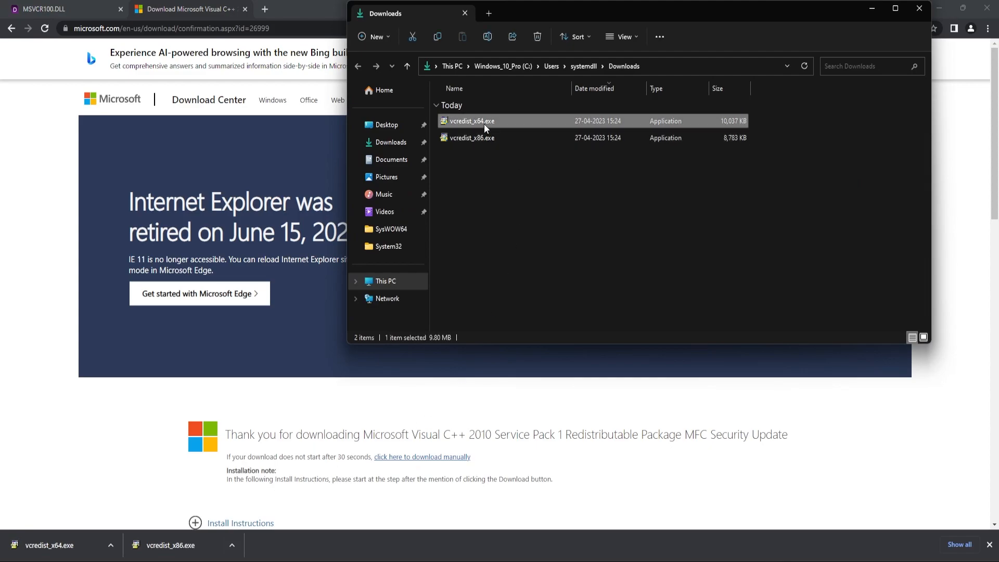
pyautogui.rightClick(471, 122)
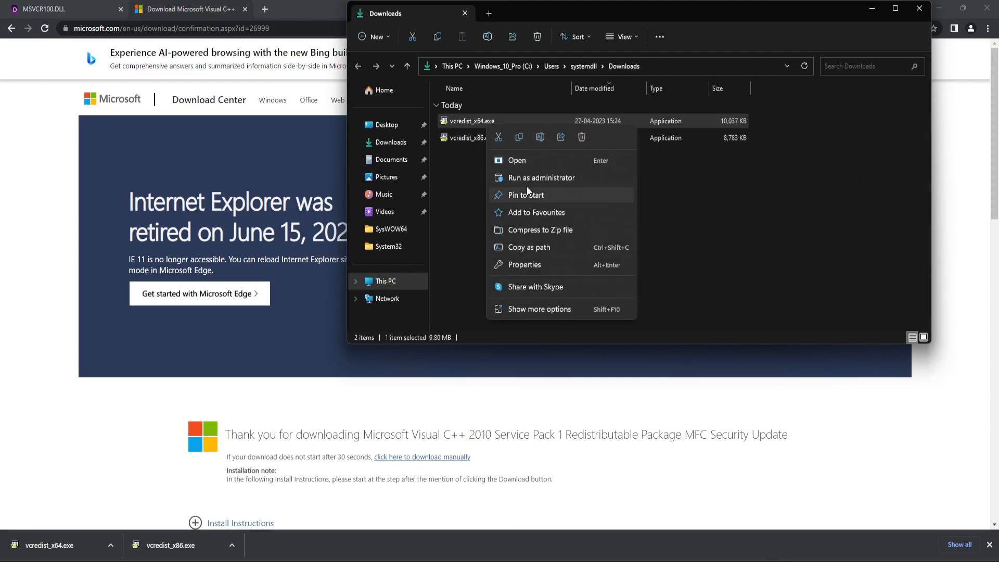
pyautogui.click(516, 160)
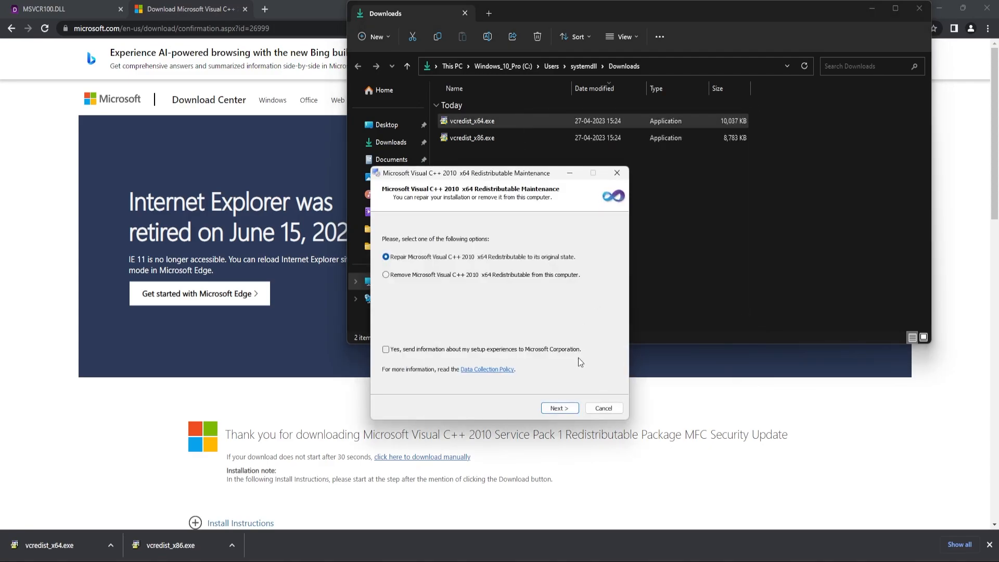
pyautogui.moveTo(572, 336)
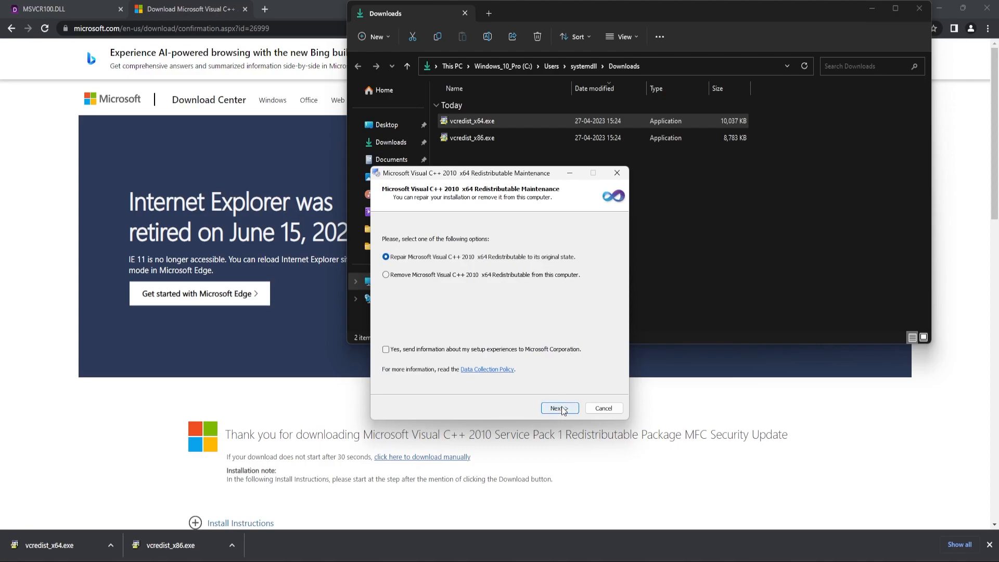
pyautogui.click(559, 408)
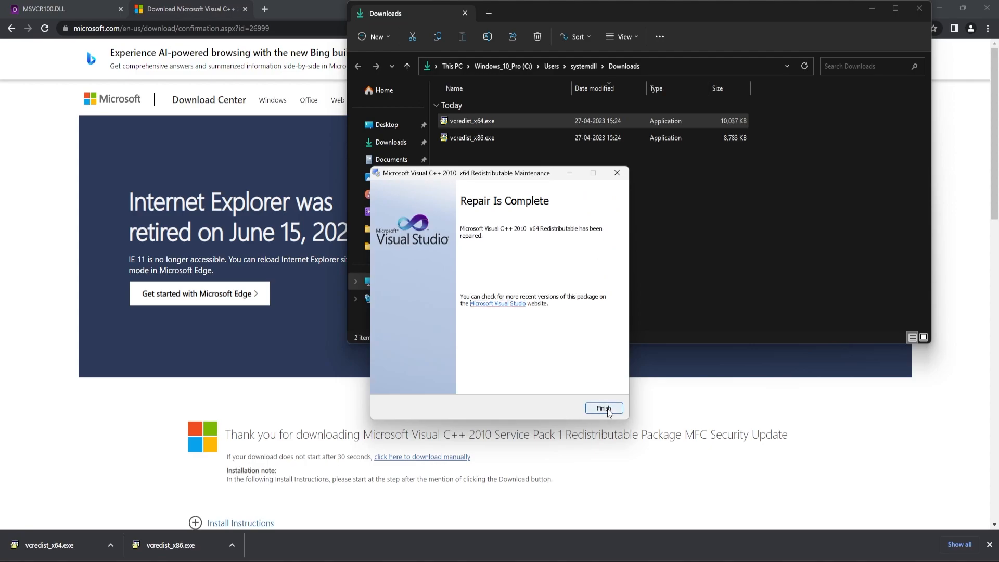
pyautogui.click(604, 408)
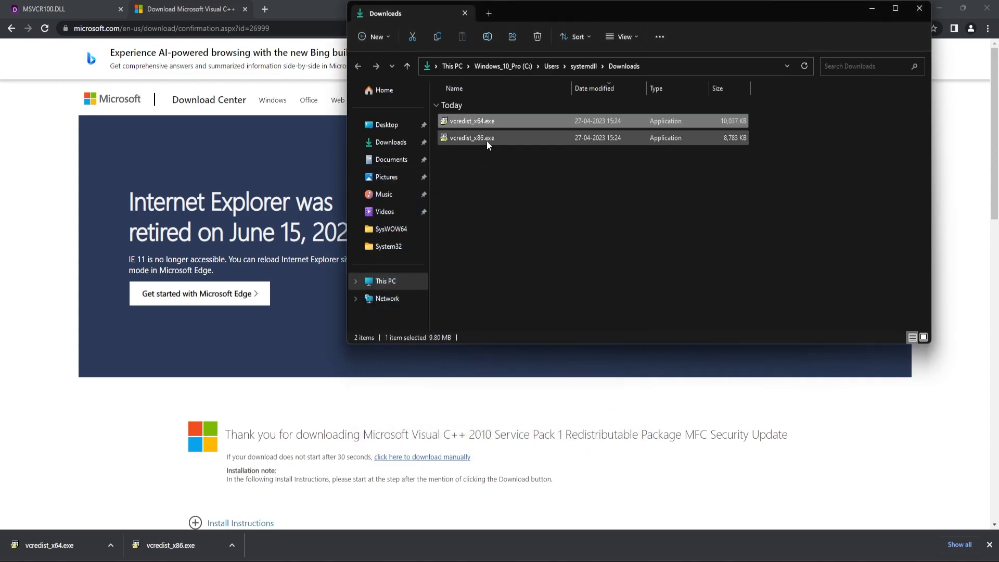
# - Launch vcredist_x86.exe, allow the UAC prompt, and run the Repair of the x86 redistributable
pyautogui.doubleClick(472, 137)
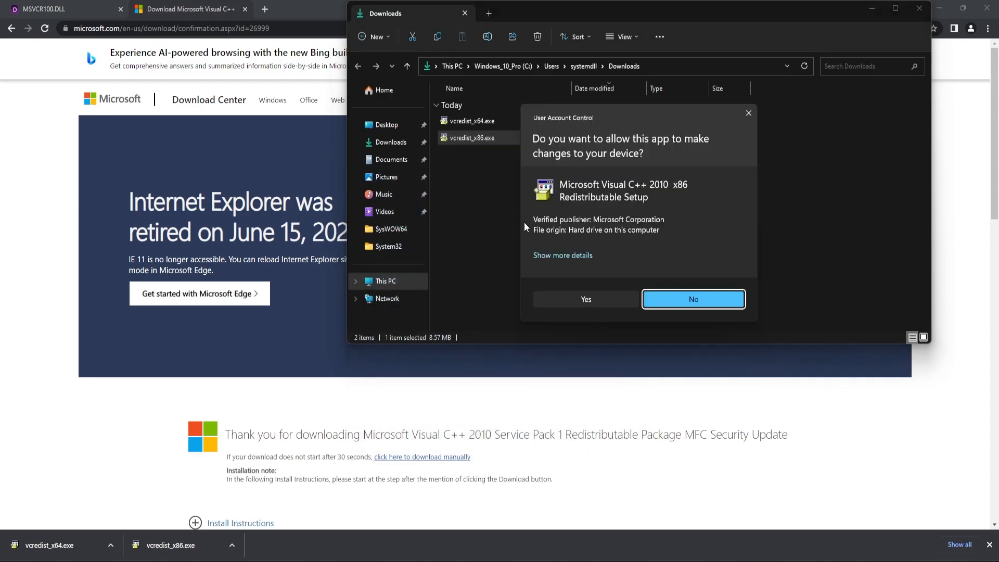
pyautogui.click(584, 299)
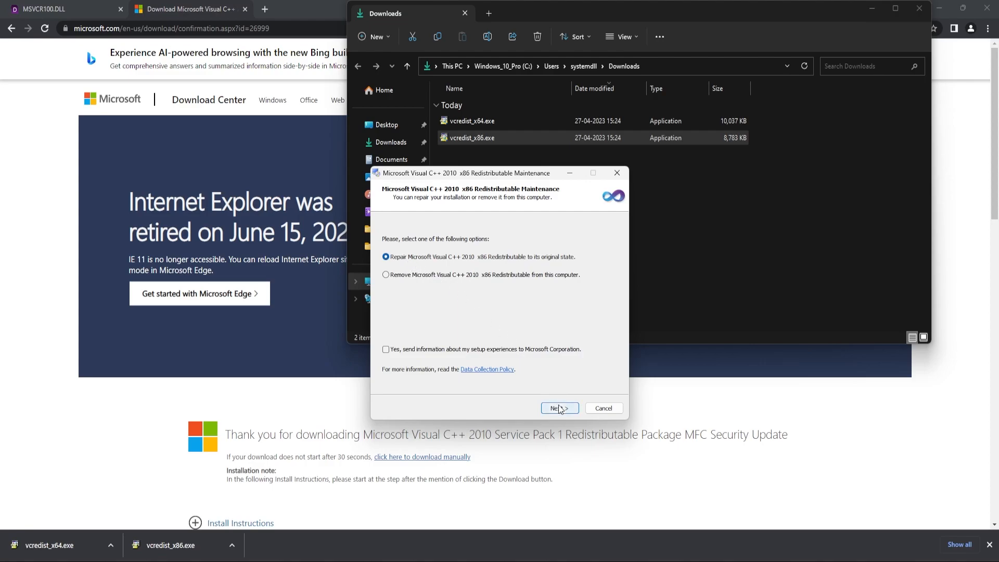
pyautogui.click(559, 407)
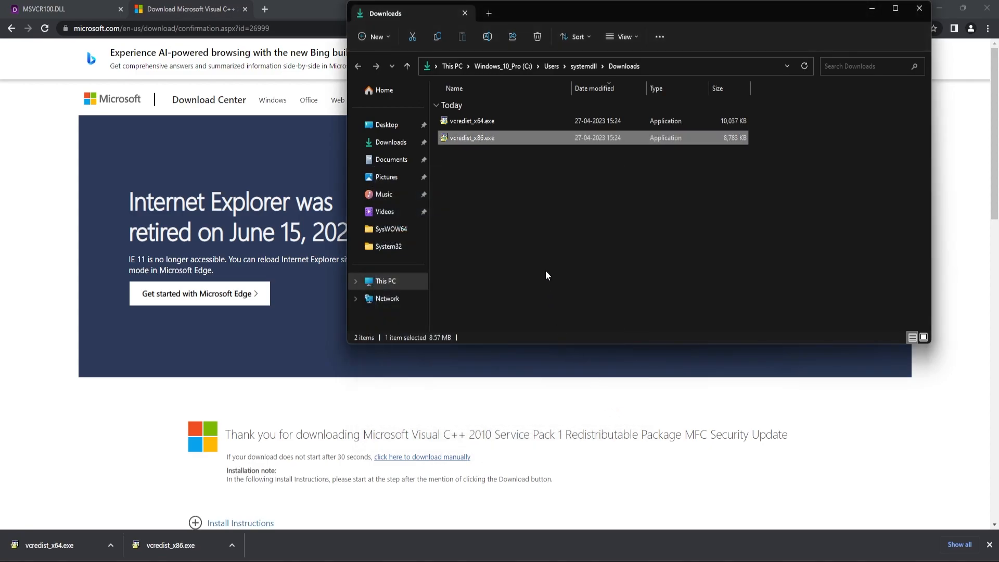
pyautogui.click(544, 264)
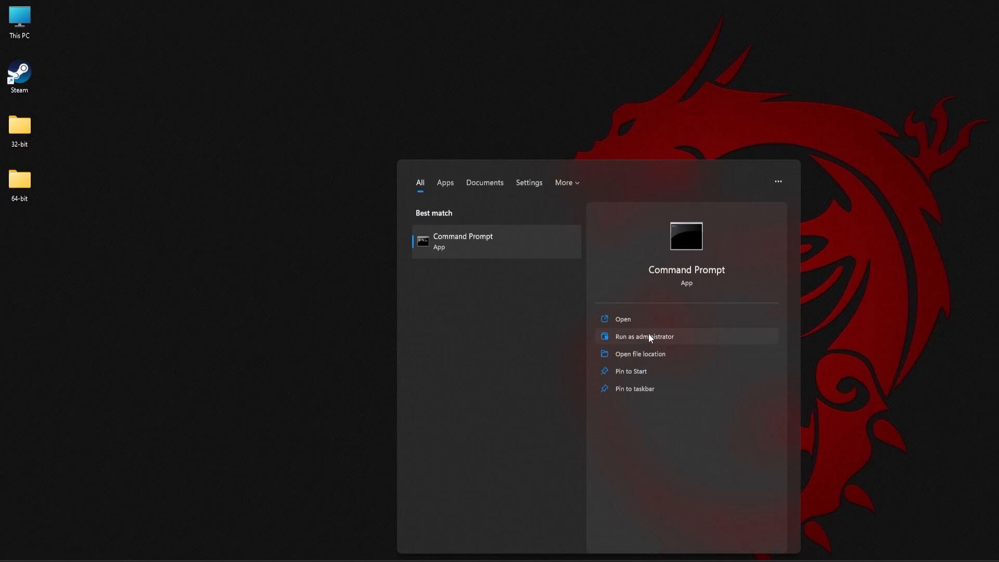
# - Launch Command Prompt via Run as administrator and accept the UAC prompt
pyautogui.click(644, 335)
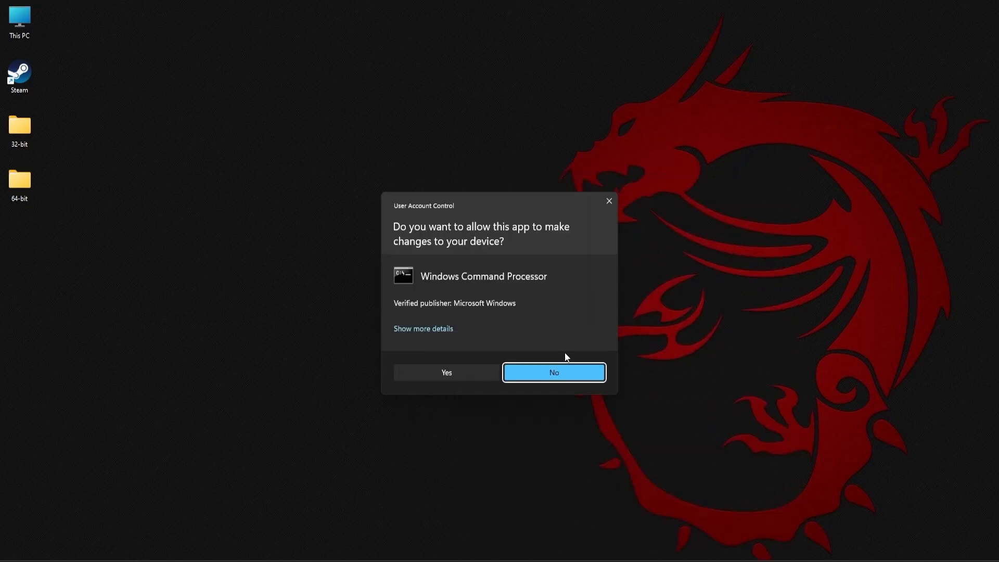
pyautogui.click(446, 372)
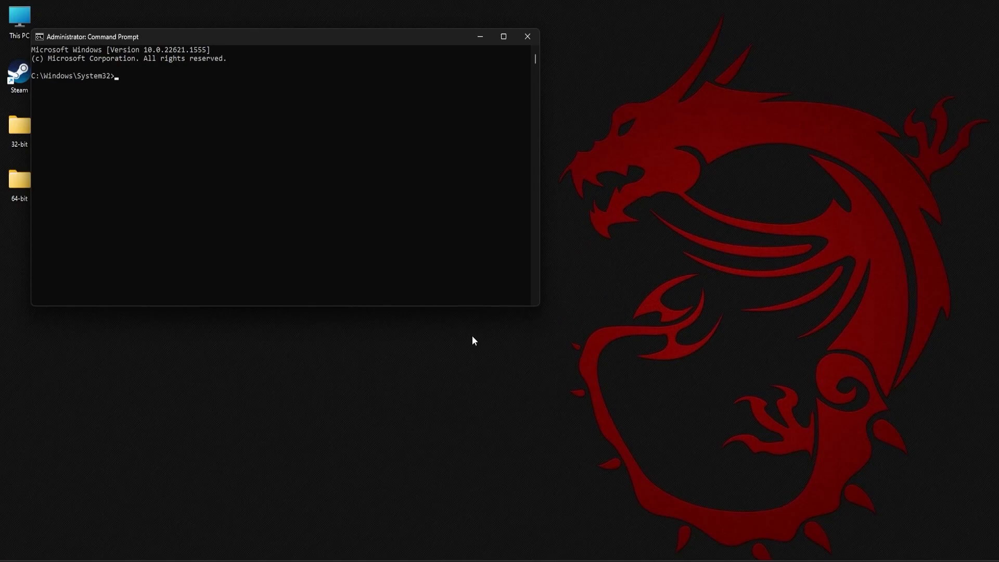
# - Run sfc /scannow and let verification reach 100%
pyautogui.write('sfc /')
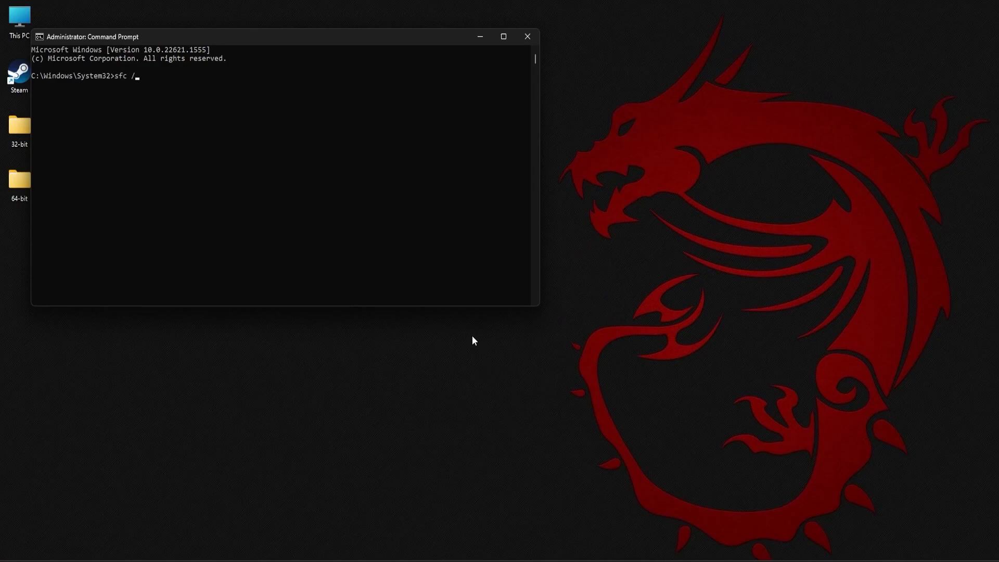
pyautogui.write('scannow')
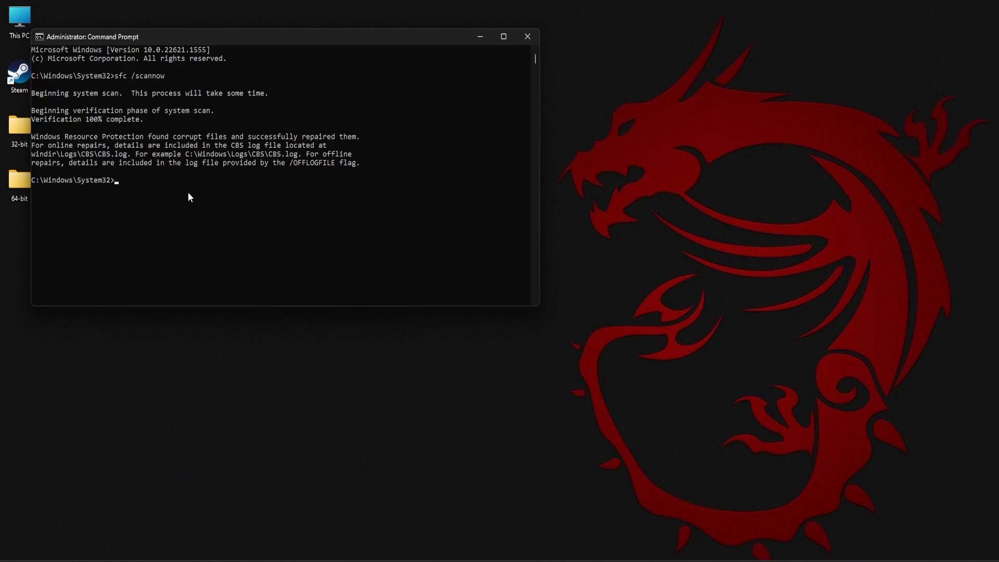
pyautogui.moveTo(229, 153)
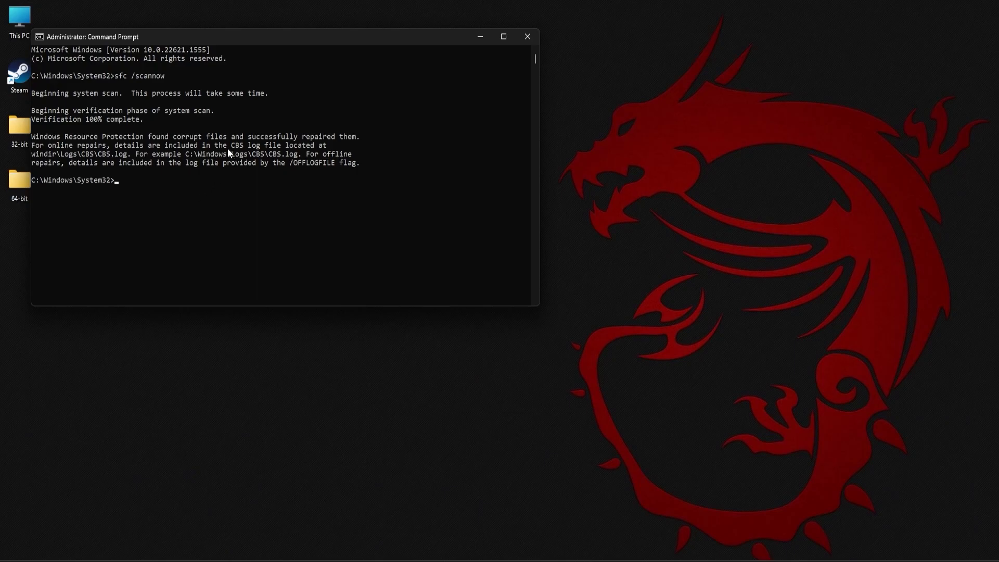
pyautogui.moveTo(278, 159)
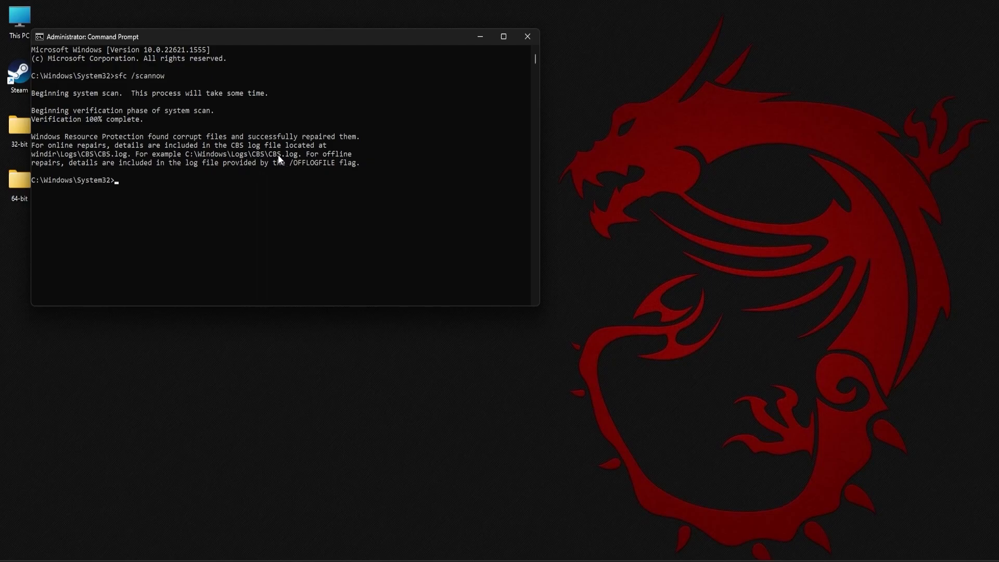
pyautogui.moveTo(291, 160)
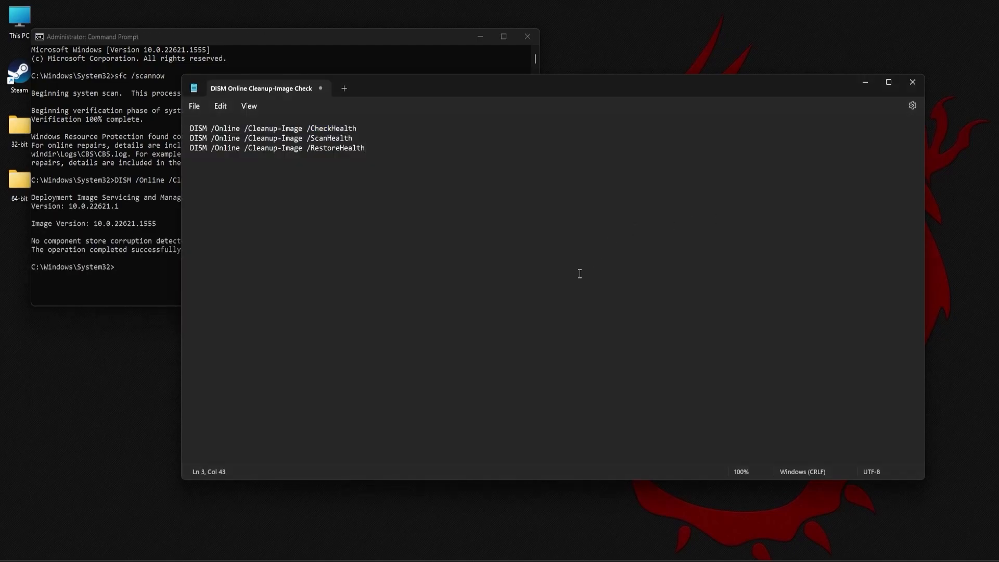
# - Select the DISM ScanHealth command line in Notepad for copying
pyautogui.tripleClick(274, 138)
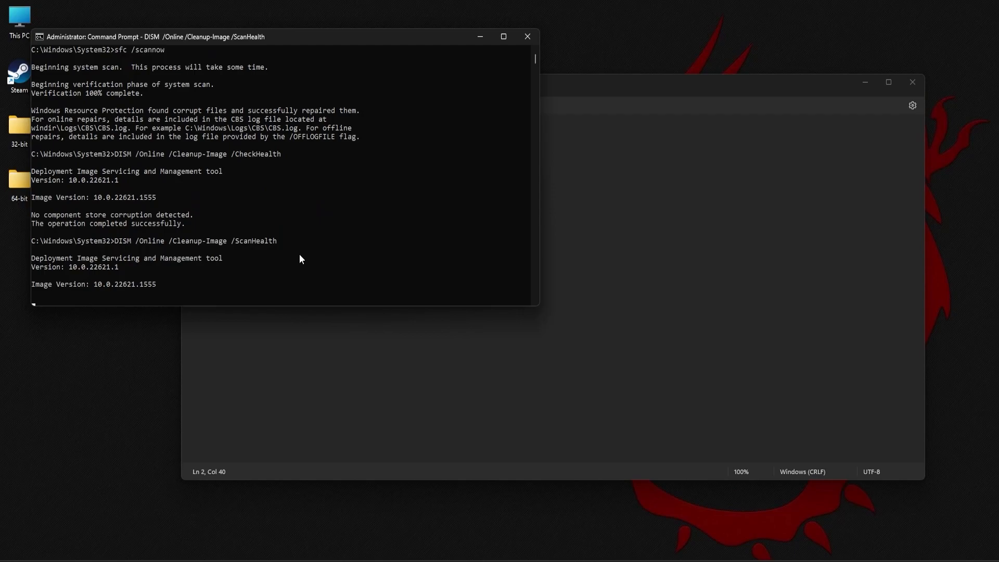
pyautogui.moveTo(295, 272)
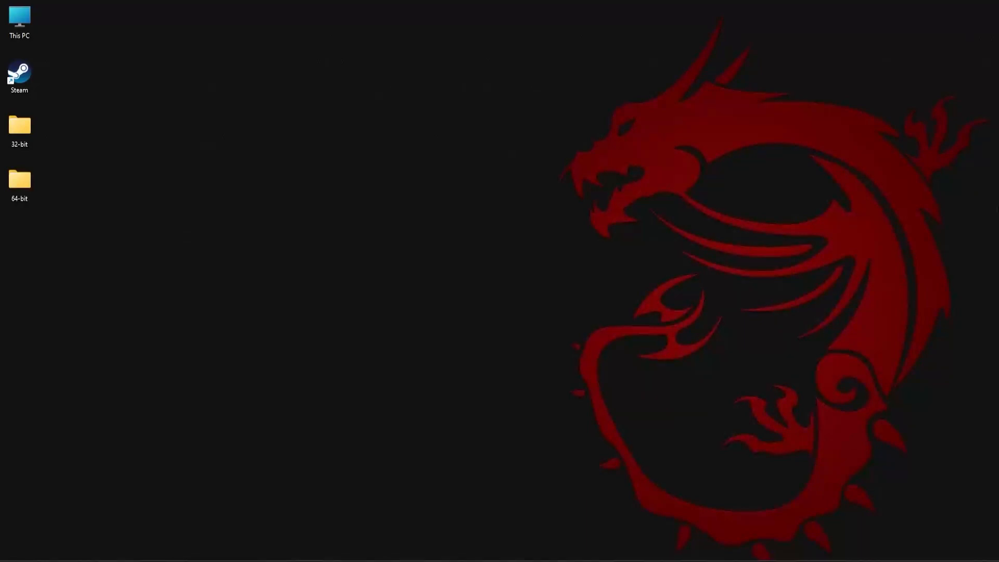
pyautogui.moveTo(996, 211)
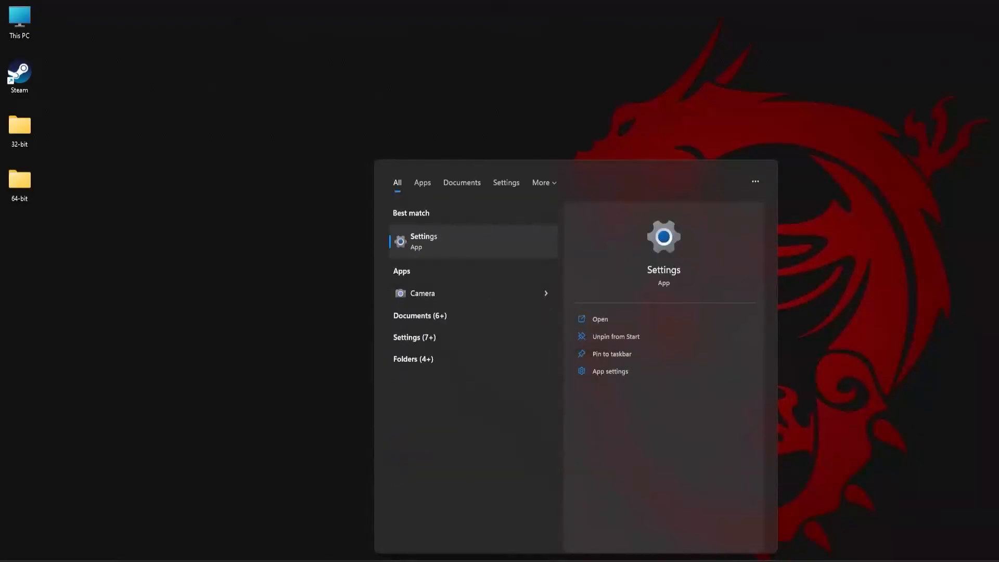
# - Open Settings and start a Windows Update check for new updates
pyautogui.click(423, 240)
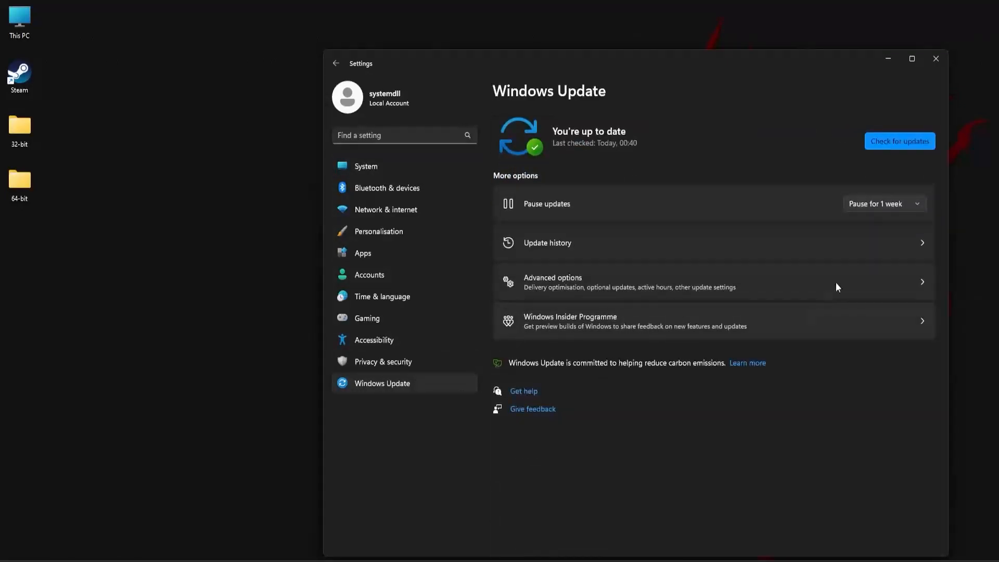
pyautogui.click(898, 141)
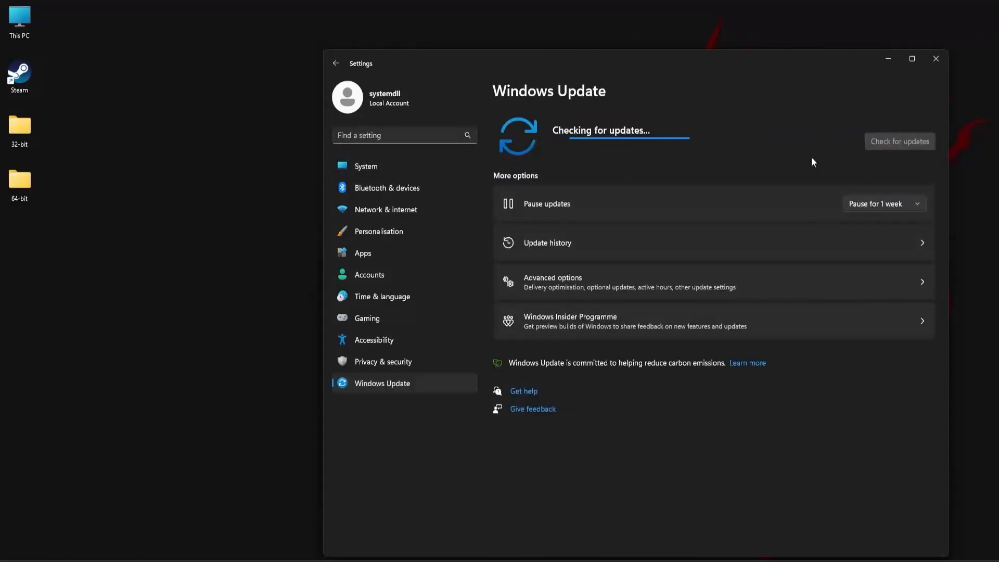